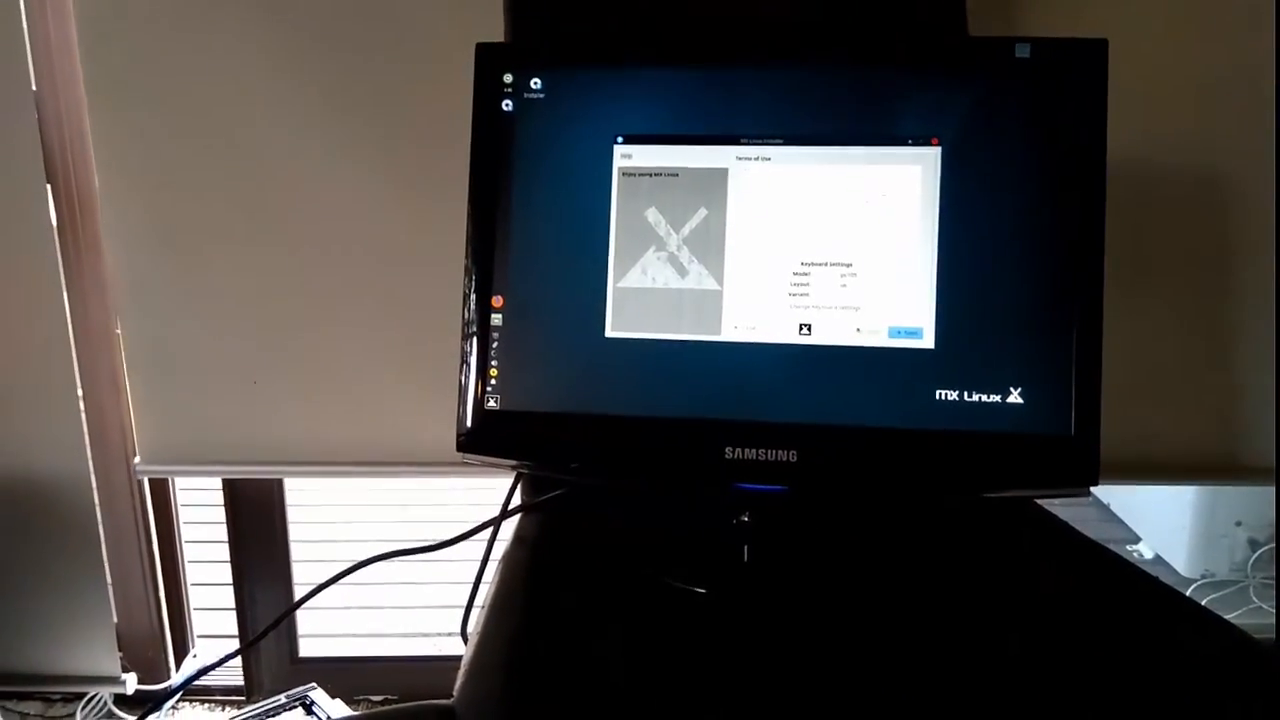
Delete the swap and data partitions on /dev/sda and apply the pending deletions
{"action": "left_click", "coordinate": [903, 331]}
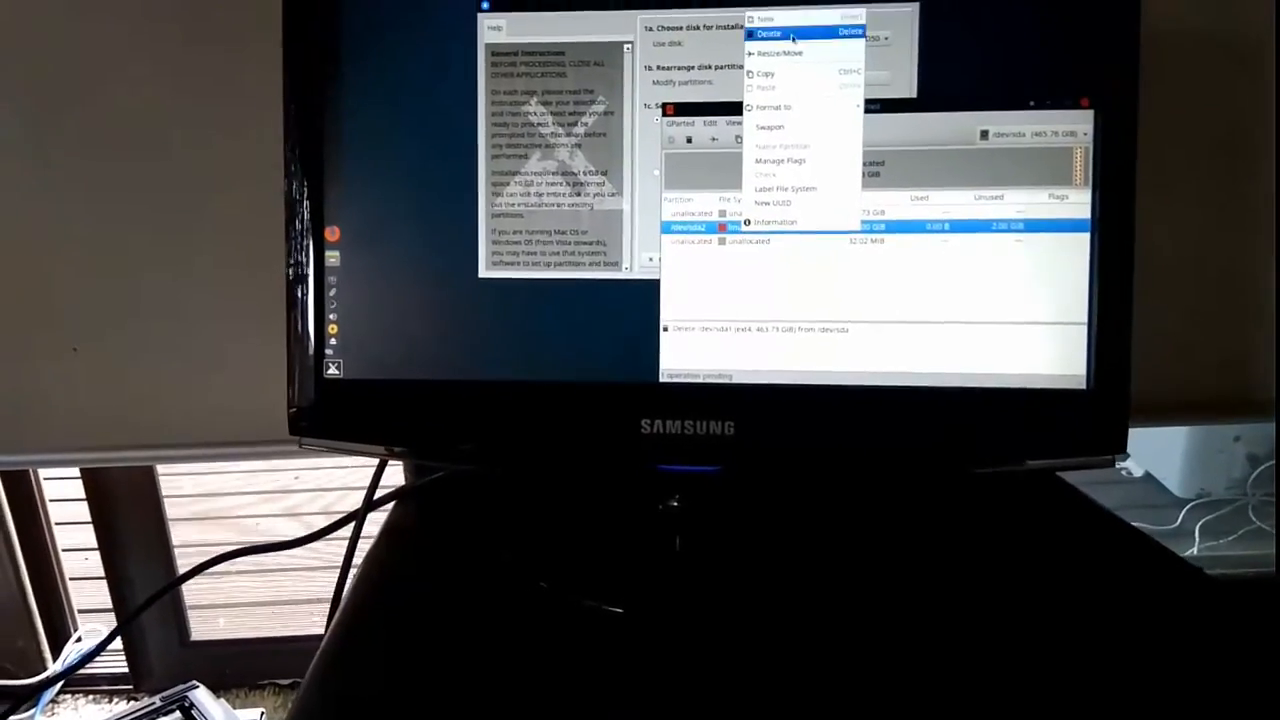
{"action": "left_click", "coordinate": [770, 33]}
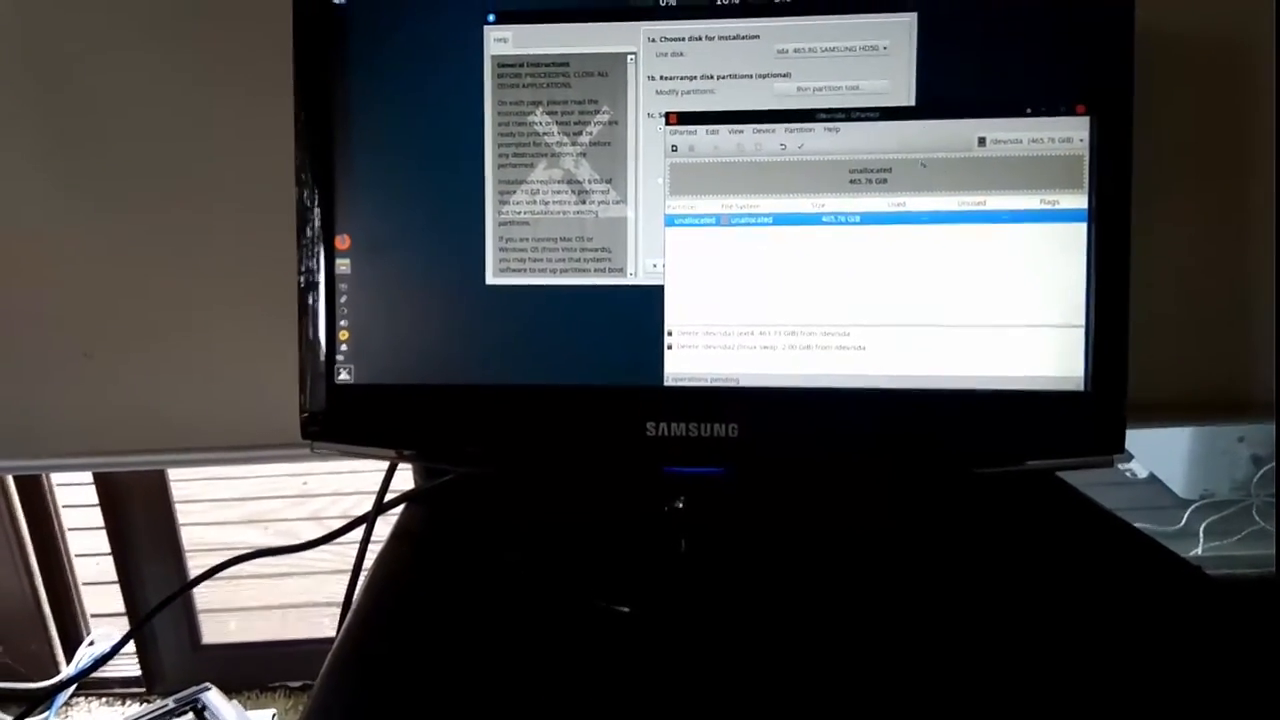
{"action": "left_click", "coordinate": [799, 147]}
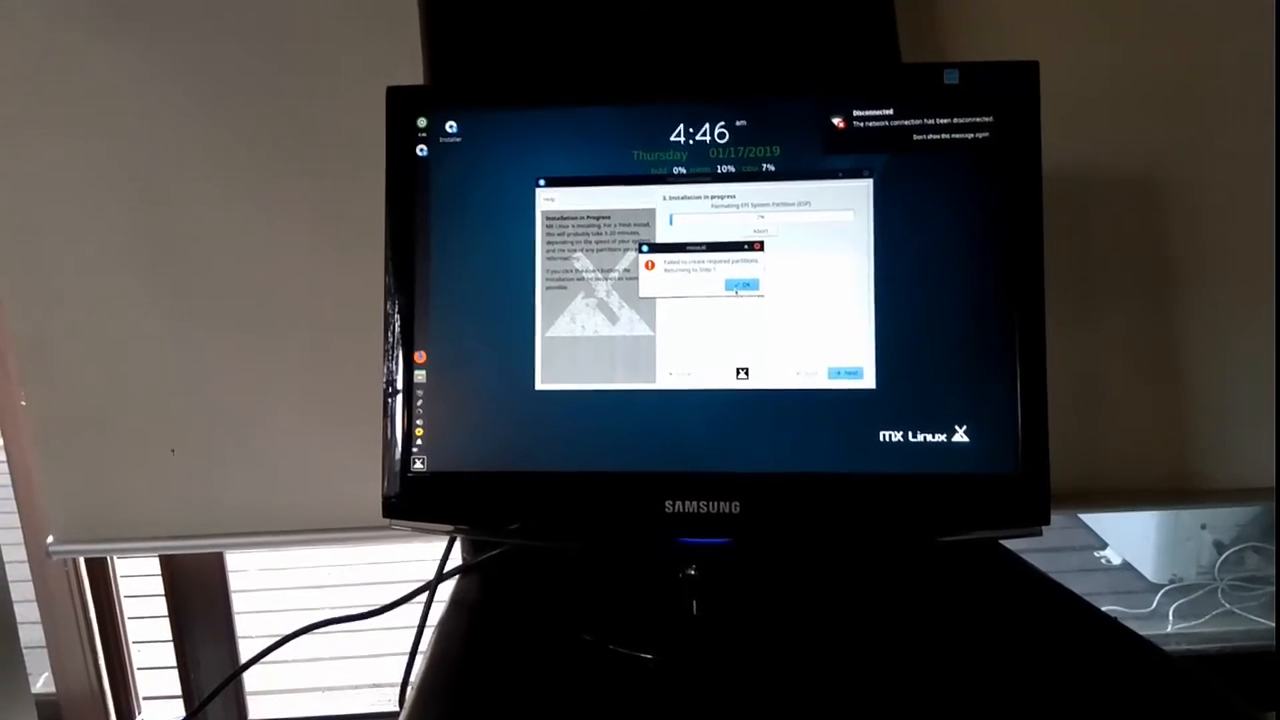
Acknowledge the 'Failed to create required partitions' error and relaunch GParted from disk selection
{"action": "left_click", "coordinate": [742, 285]}
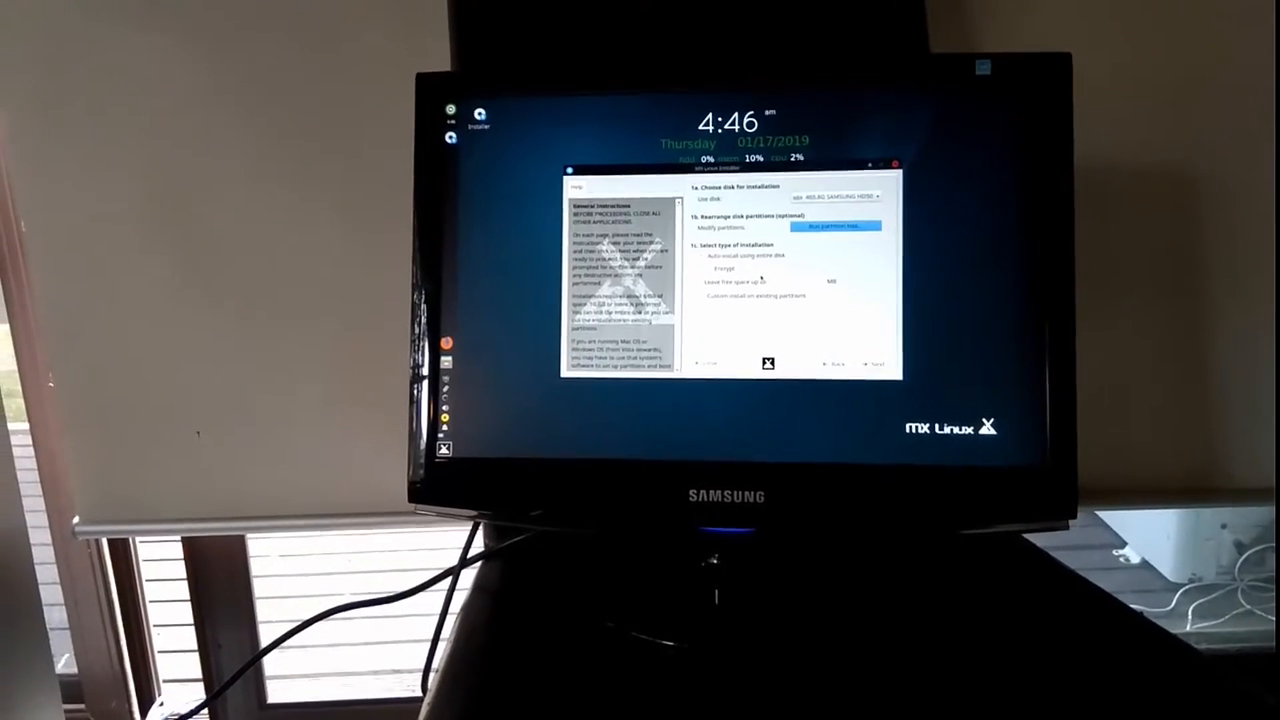
{"action": "left_click", "coordinate": [836, 225]}
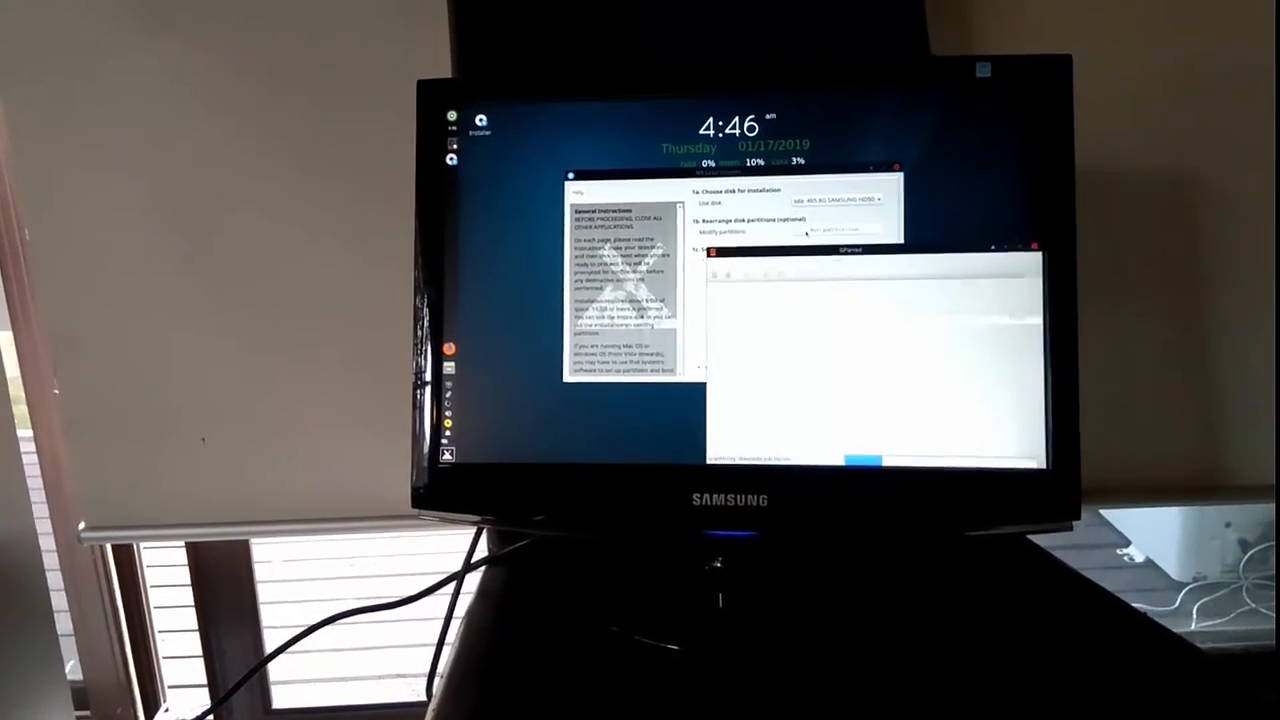